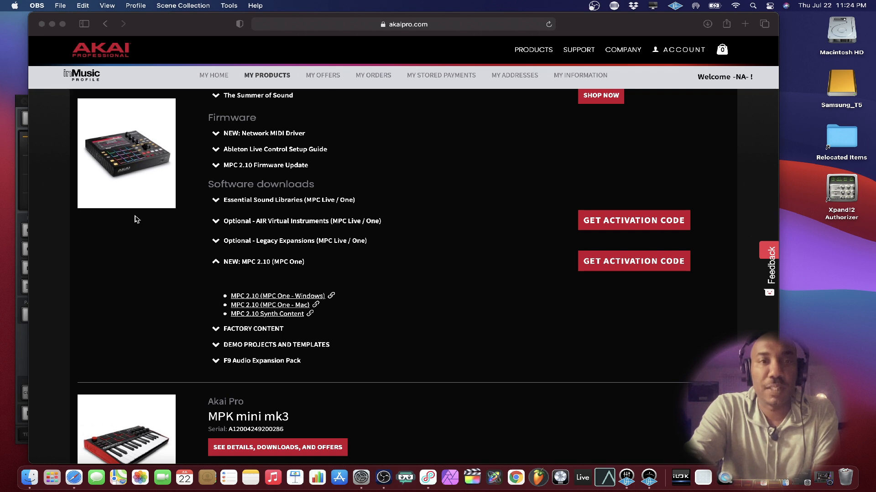
Step: Expand the MPC One's 'NEW: MPC 2.10' section on My Products and start the download
{"action": "scroll", "scroll_direction": "down", "scroll_amount": 3}
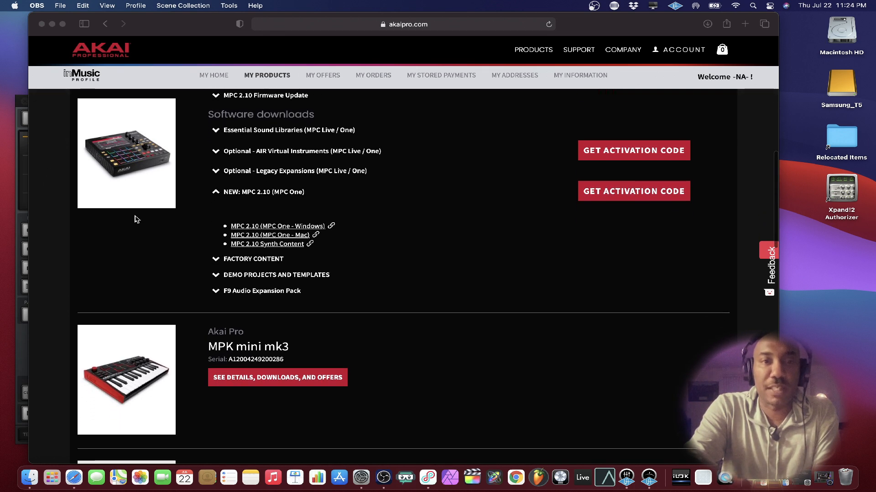
{"action": "scroll", "scroll_direction": "down", "scroll_amount": 3}
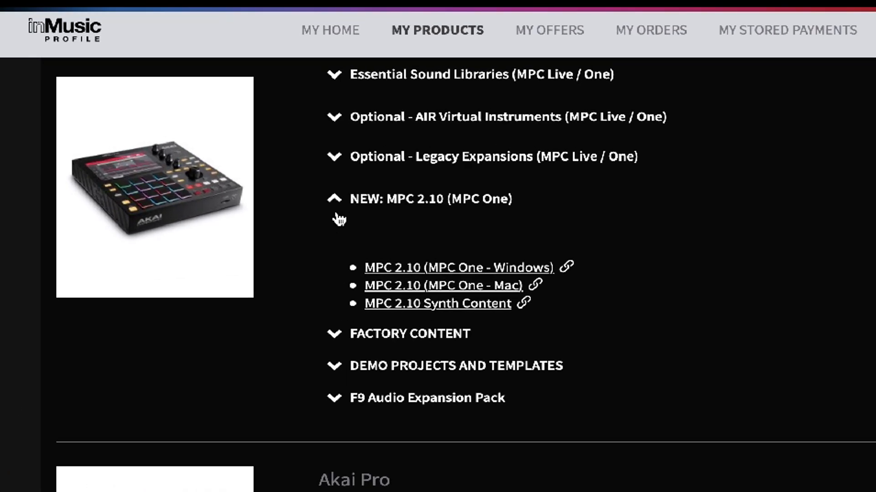
{"action": "left_click", "coordinate": [429, 199]}
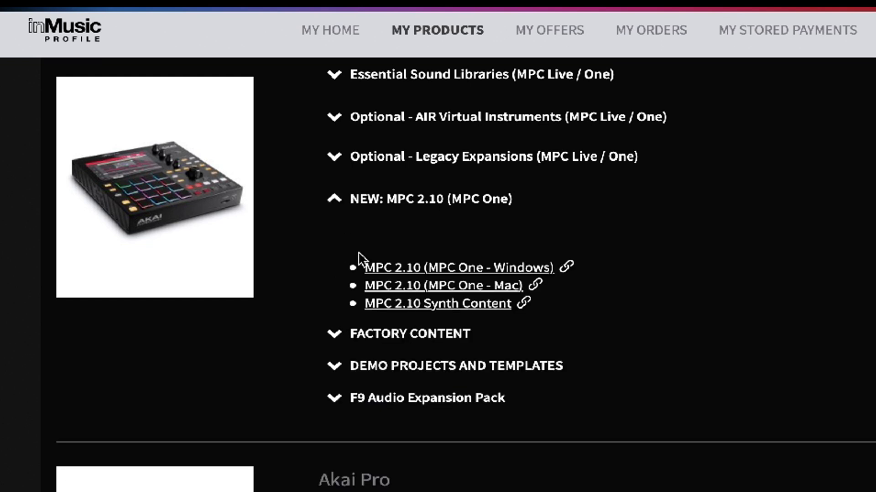
{"action": "scroll", "scroll_direction": "down", "scroll_amount": 3}
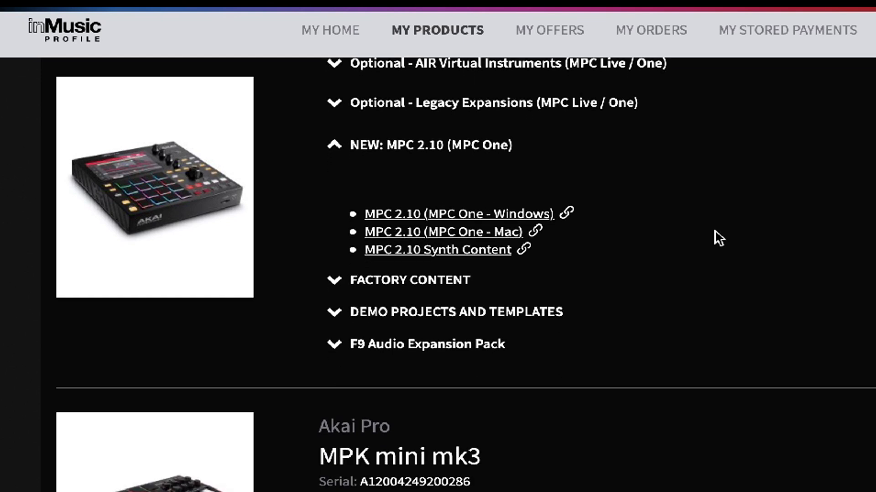
{"action": "mouse_move", "coordinate": [514, 237]}
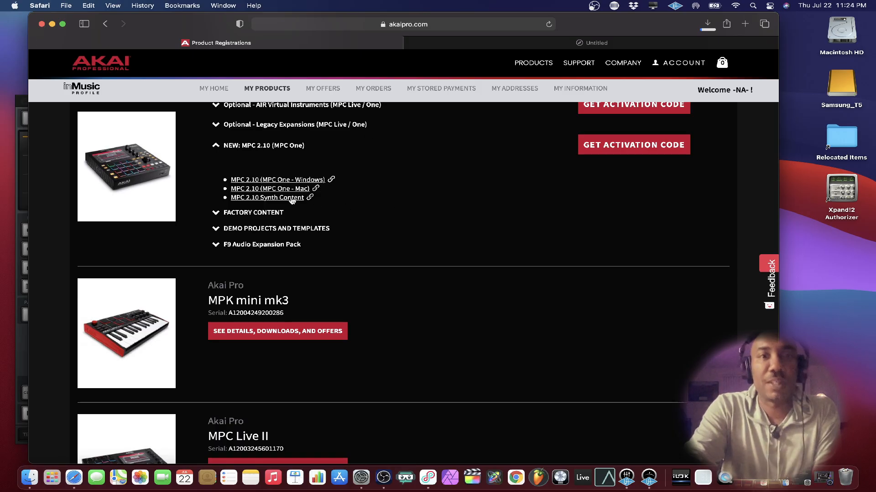
Step: Launch Install MPC 2.10.0.82 from Safari's Downloads and confirm the security prompt
{"action": "left_click", "coordinate": [744, 24]}
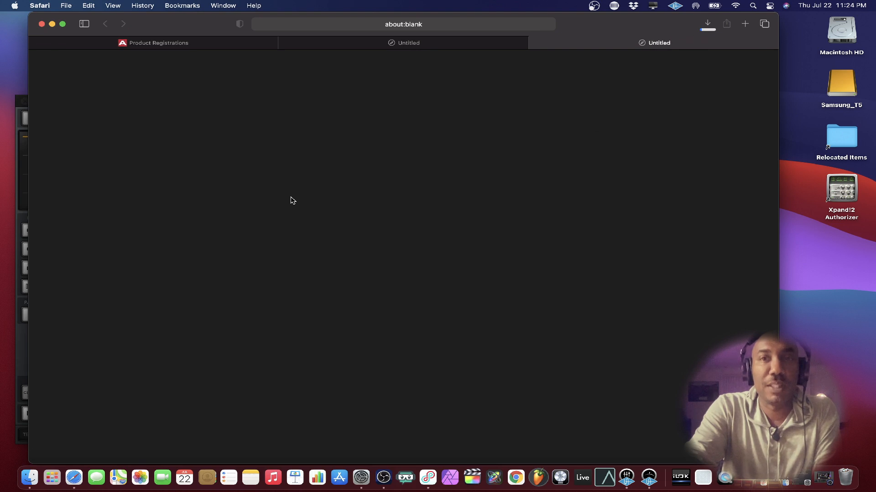
{"action": "mouse_move", "coordinate": [330, 68]}
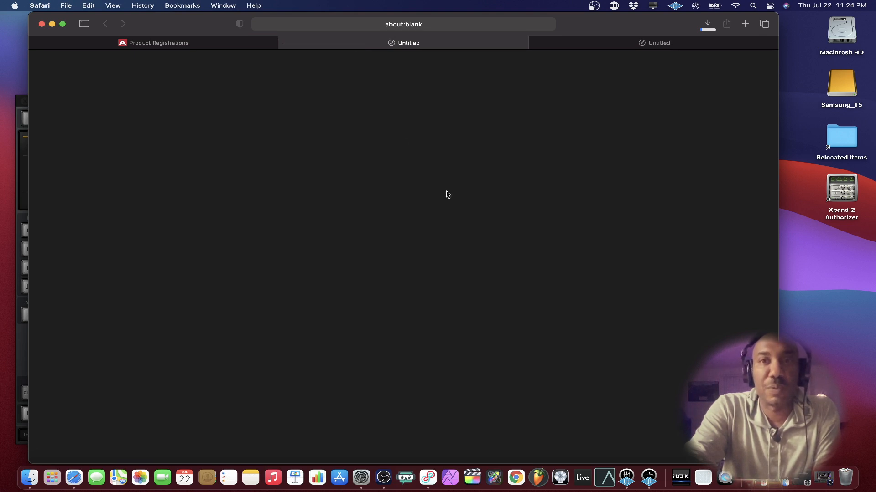
{"action": "left_click", "coordinate": [707, 24]}
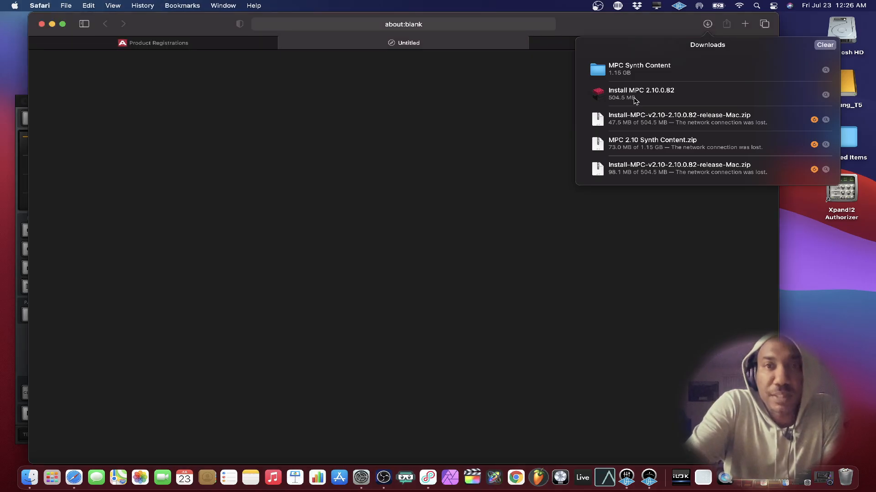
{"action": "left_click", "coordinate": [641, 94]}
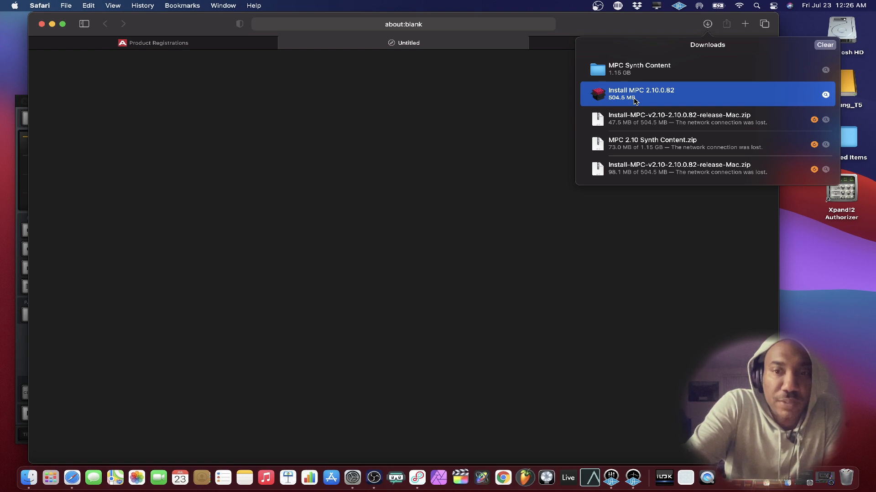
{"action": "double_click", "coordinate": [640, 94]}
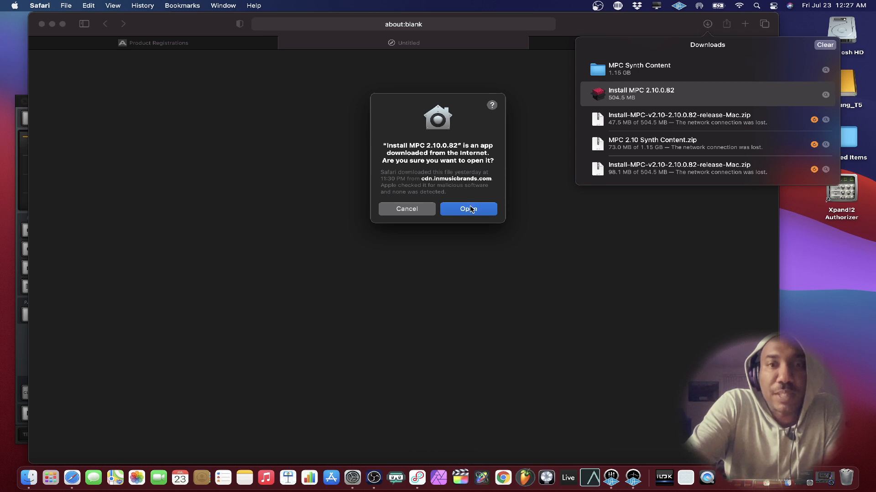
{"action": "left_click", "coordinate": [467, 209]}
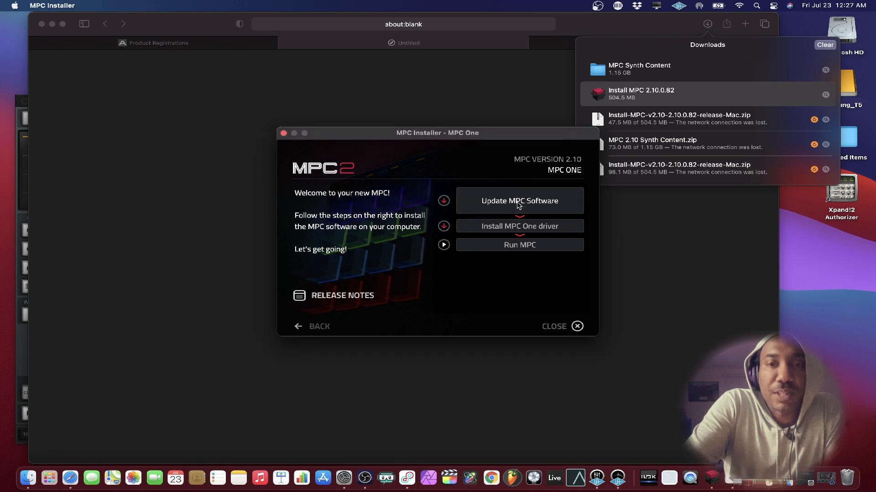
Step: Run Update MPC Software through the license agreement and install on Macintosh HD
{"action": "left_click", "coordinate": [518, 201]}
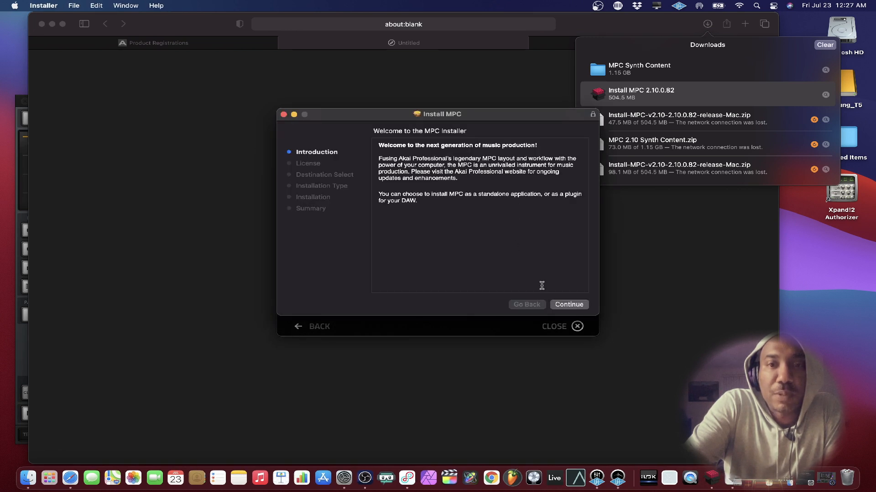
{"action": "left_click", "coordinate": [568, 304]}
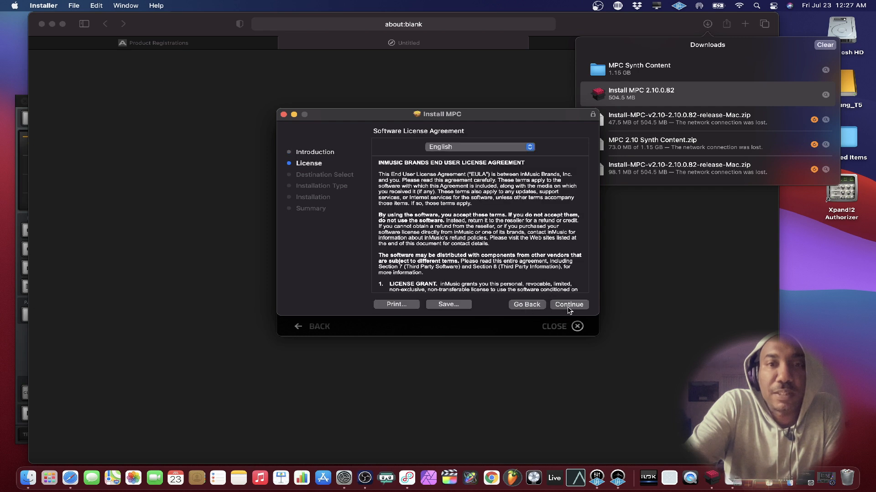
{"action": "left_click", "coordinate": [568, 304]}
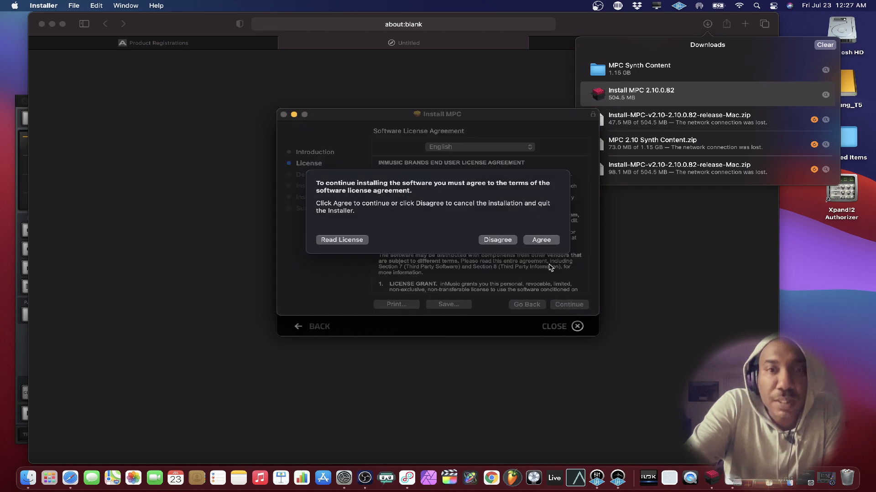
{"action": "left_click", "coordinate": [539, 240]}
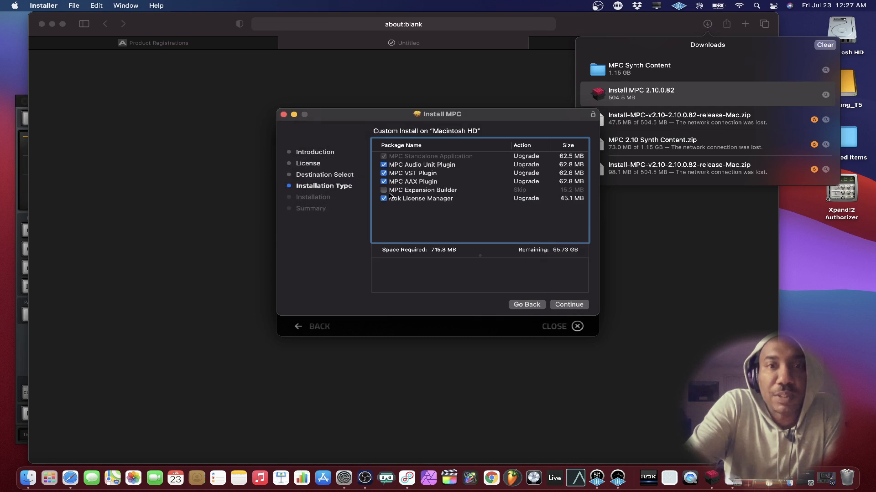
{"action": "left_click", "coordinate": [384, 189]}
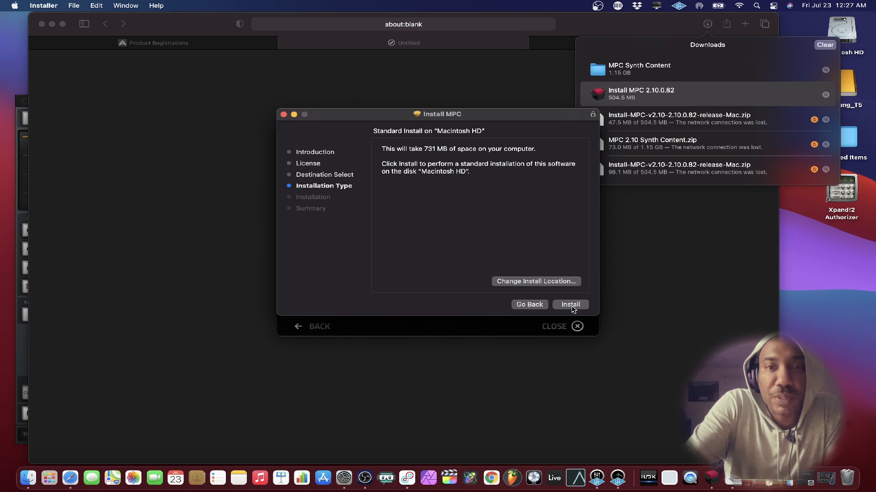
{"action": "left_click", "coordinate": [569, 304]}
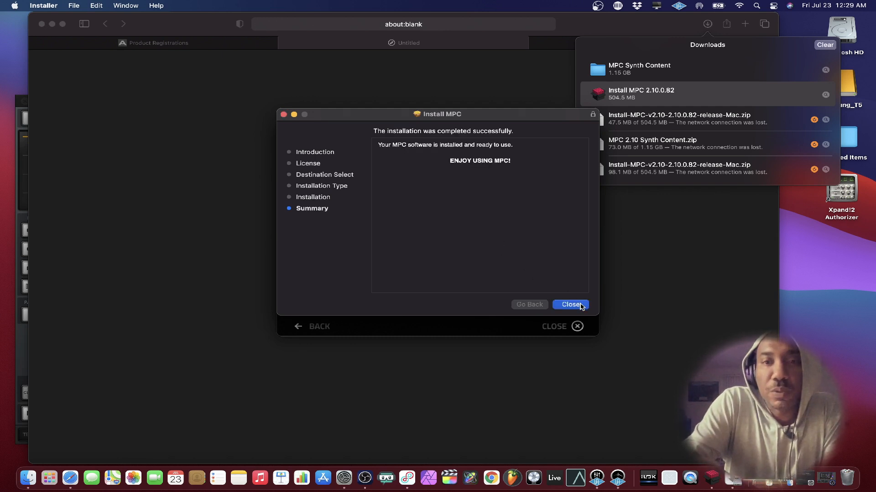
Step: Start the MPC One driver installer, acknowledge the restart notice and agree to the license
{"action": "left_click", "coordinate": [570, 305]}
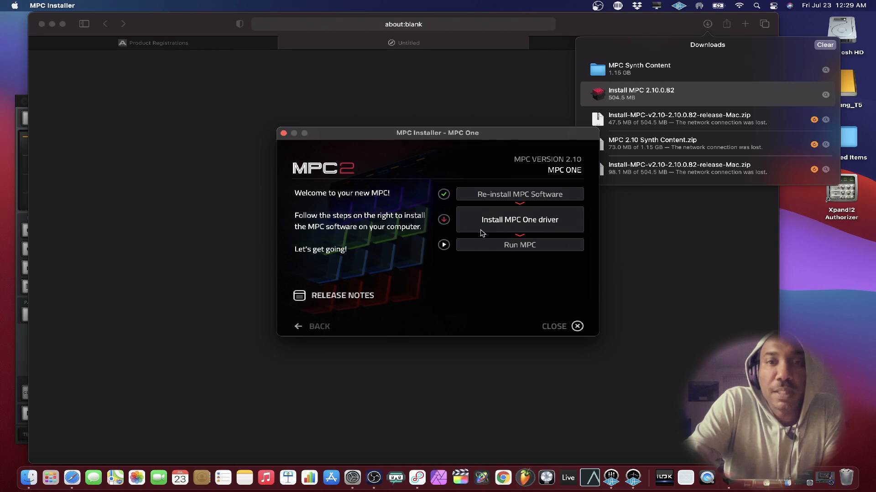
{"action": "left_click", "coordinate": [519, 220]}
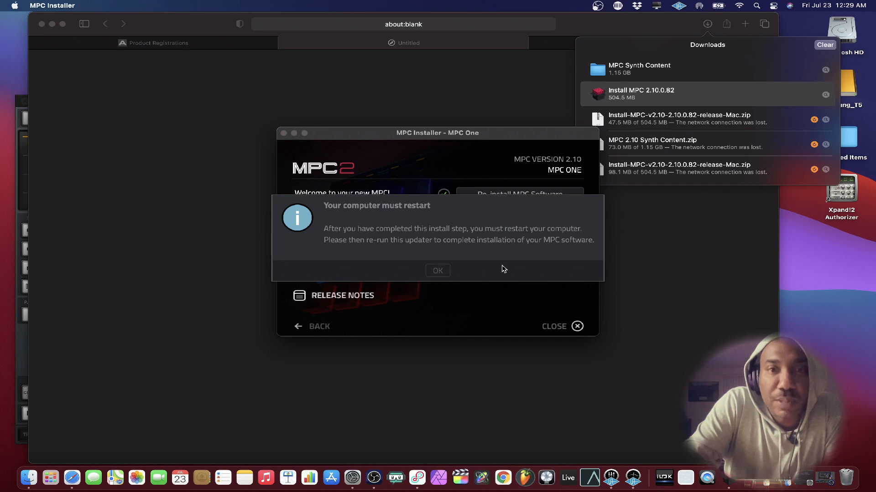
{"action": "left_click", "coordinate": [436, 270]}
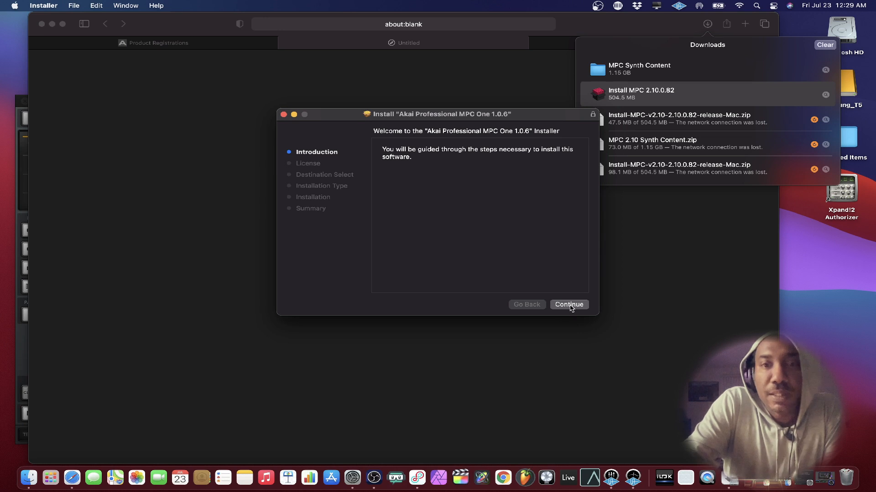
{"action": "left_click", "coordinate": [568, 304]}
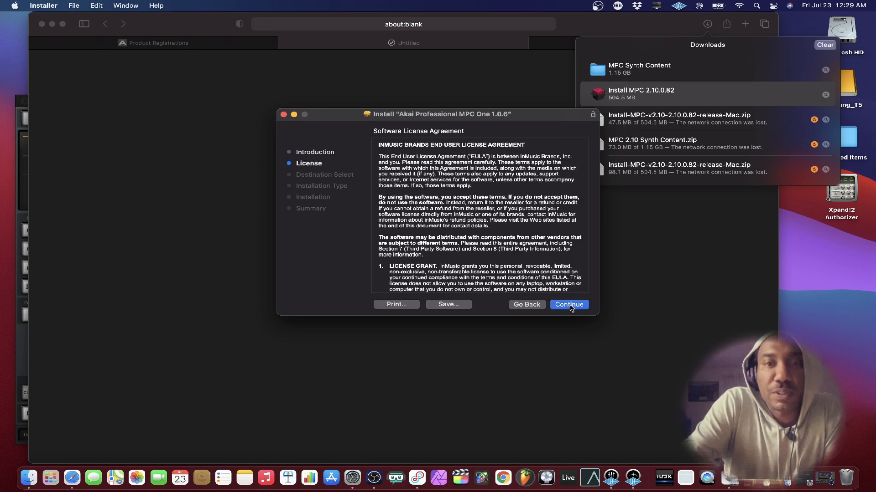
{"action": "left_click", "coordinate": [569, 305]}
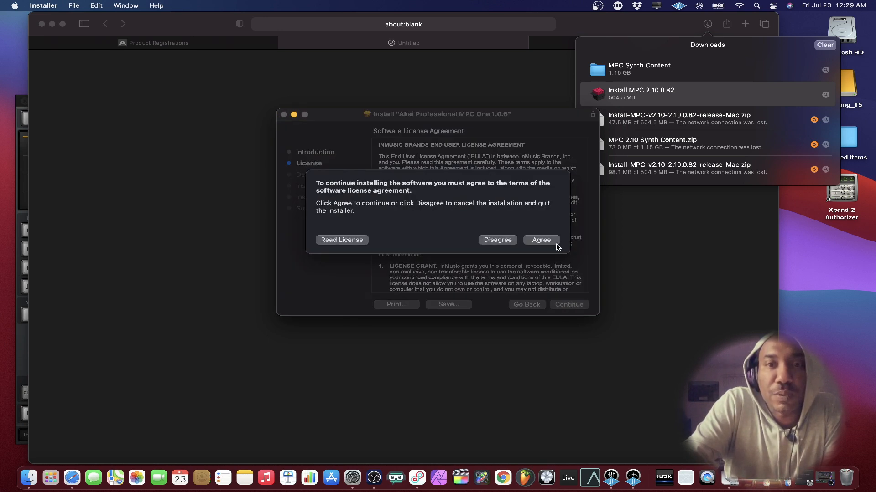
{"action": "left_click", "coordinate": [540, 240]}
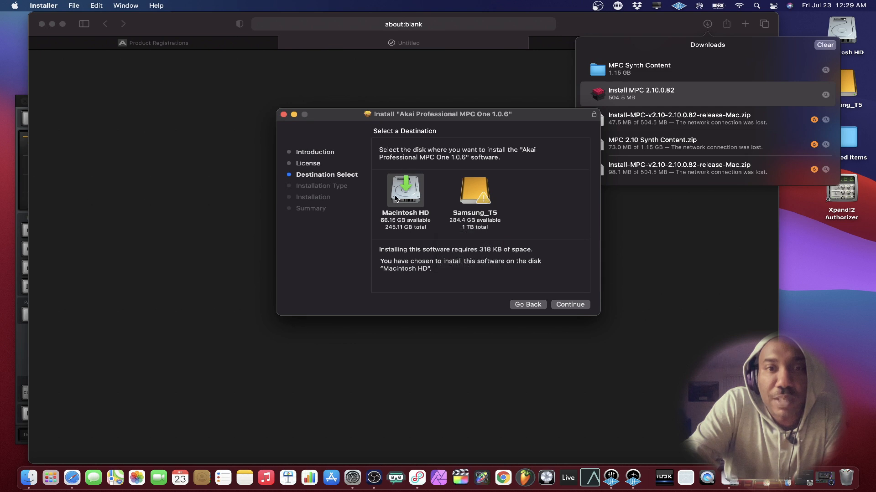
{"action": "mouse_move", "coordinate": [563, 288]}
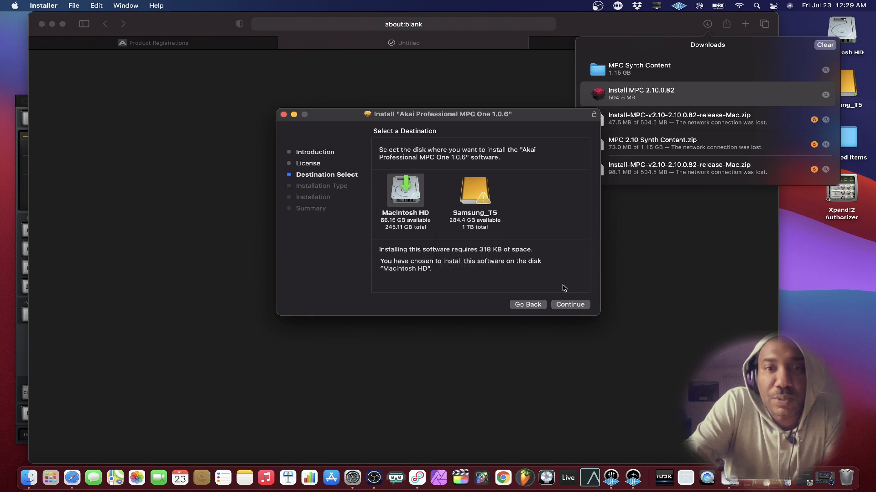
Step: Install Akai Professional MPC One 1.0.6 on Macintosh HD as a standard install
{"action": "left_click", "coordinate": [569, 305]}
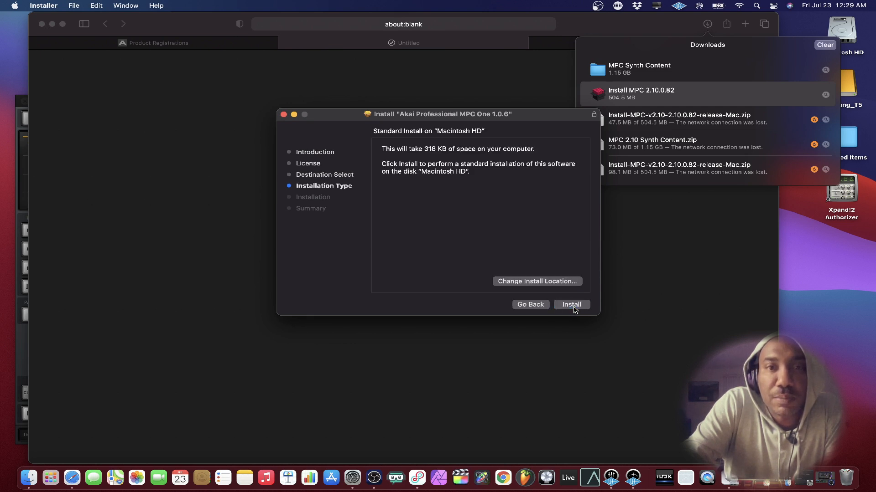
{"action": "left_click", "coordinate": [571, 305]}
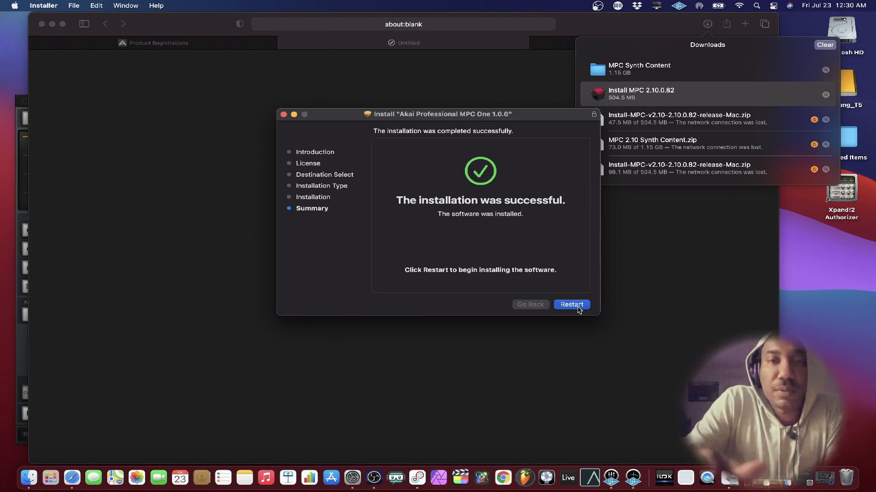
{"action": "left_click", "coordinate": [571, 305]}
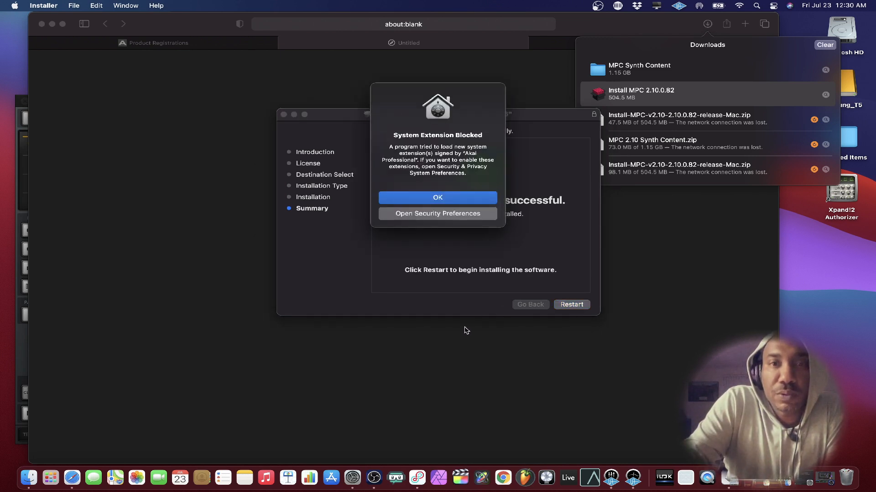
{"action": "mouse_move", "coordinate": [499, 448]}
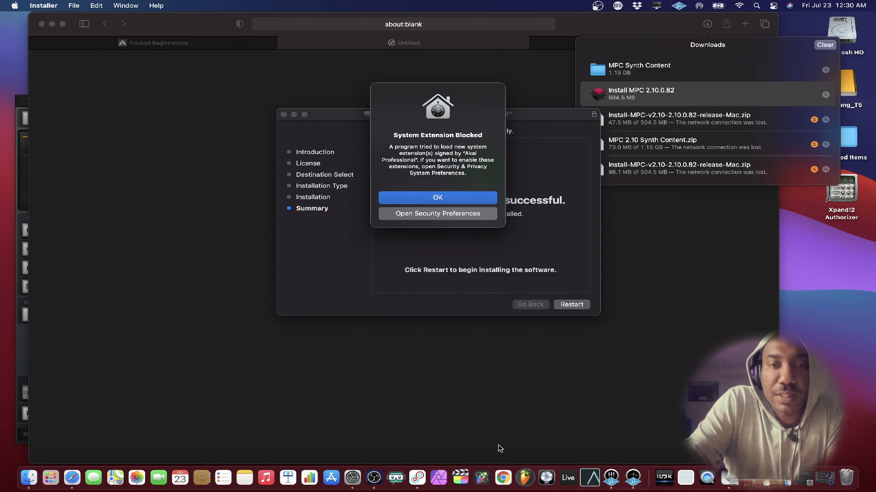
Step: View the blocked-extension notice in Security preferences, then enter the MPC Synth Content folder
{"action": "left_click", "coordinate": [437, 214]}
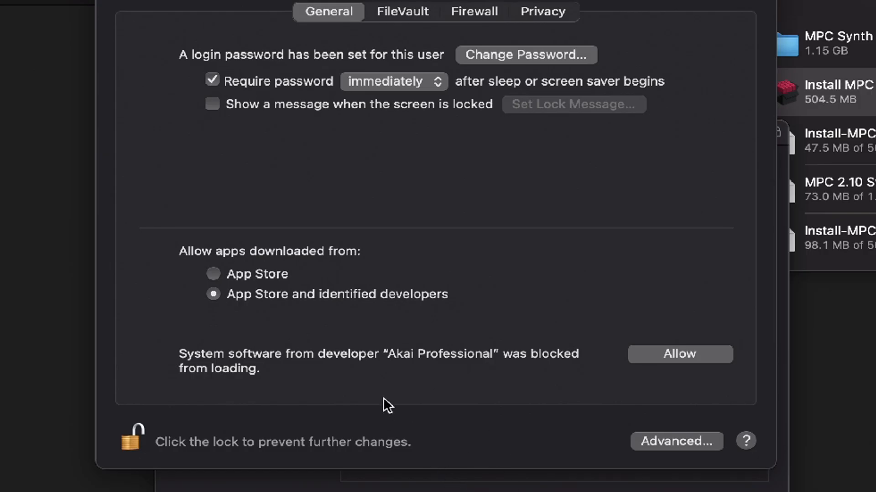
{"action": "mouse_move", "coordinate": [454, 387]}
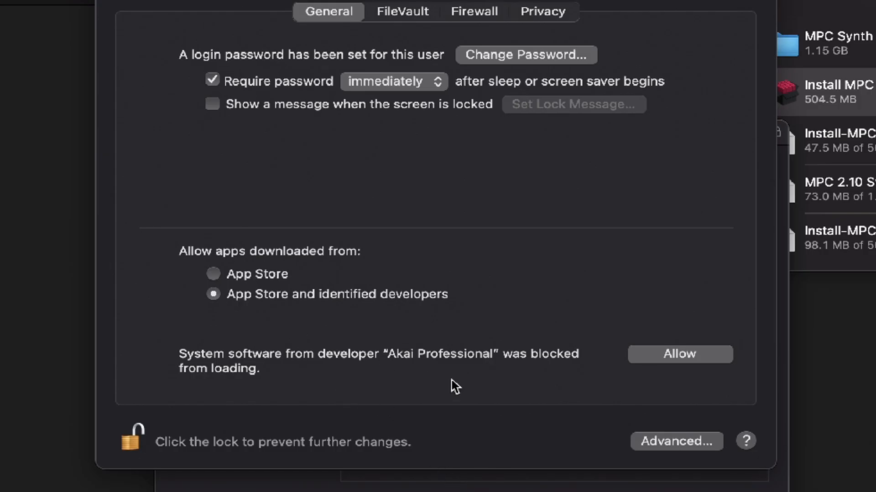
{"action": "mouse_move", "coordinate": [231, 407]}
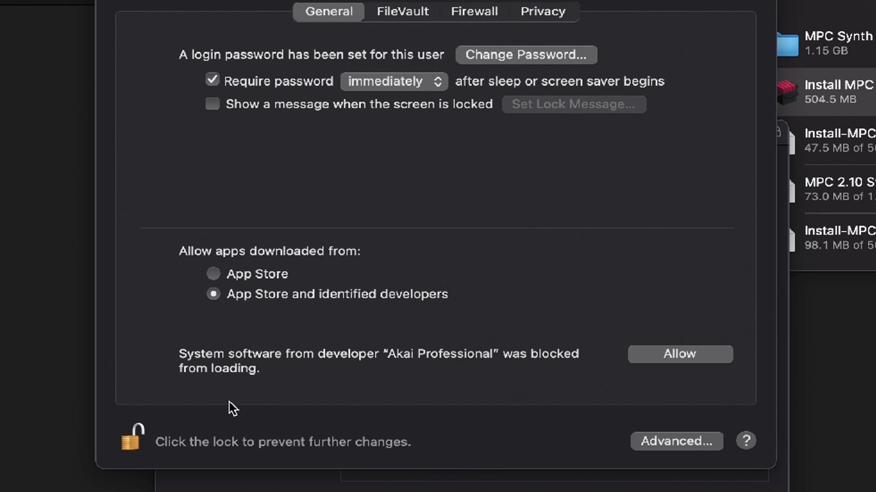
{"action": "mouse_move", "coordinate": [712, 374]}
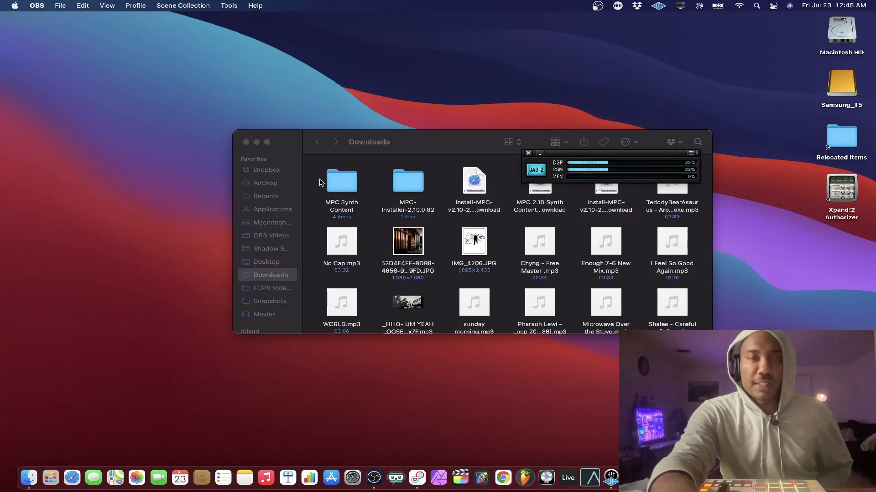
{"action": "double_click", "coordinate": [341, 180]}
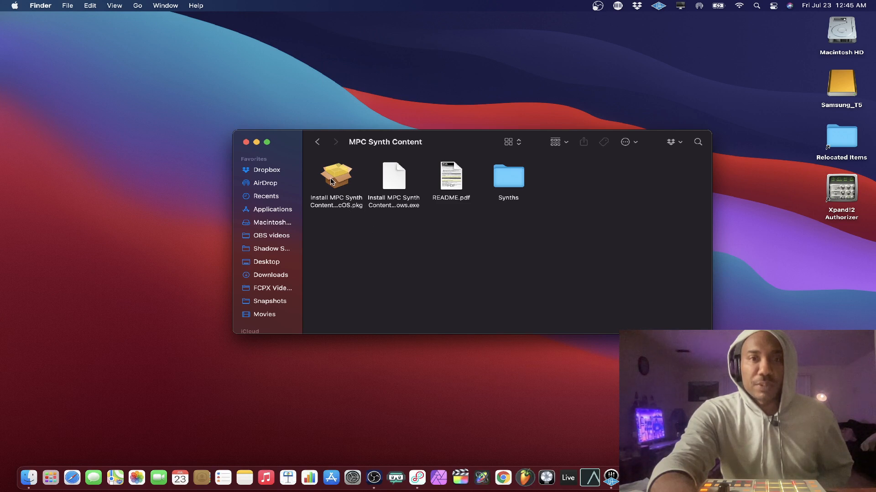
Step: Run Install MPC Synth Content .pkg, agree to the license and install on Macintosh HD
{"action": "double_click", "coordinate": [336, 174]}
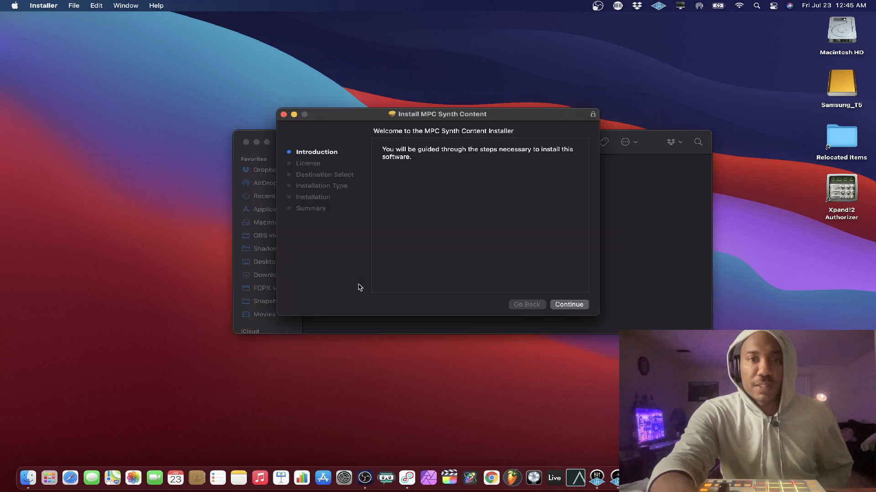
{"action": "left_click", "coordinate": [568, 305]}
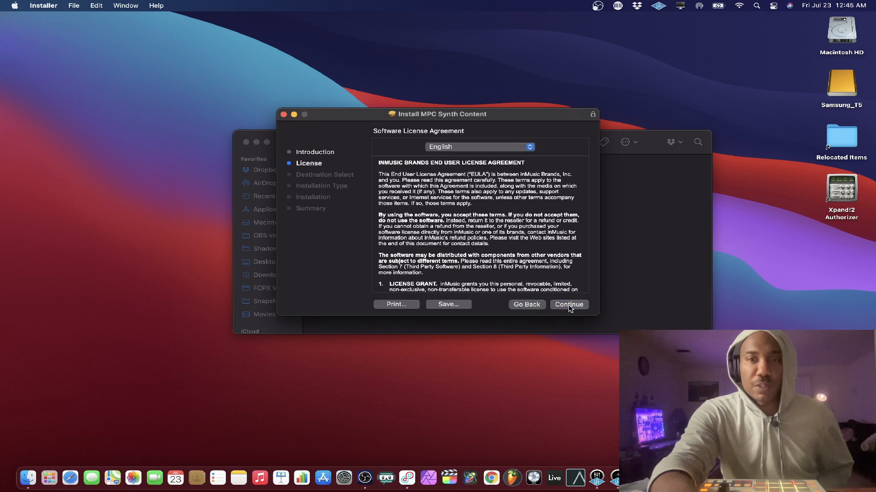
{"action": "left_click", "coordinate": [569, 305]}
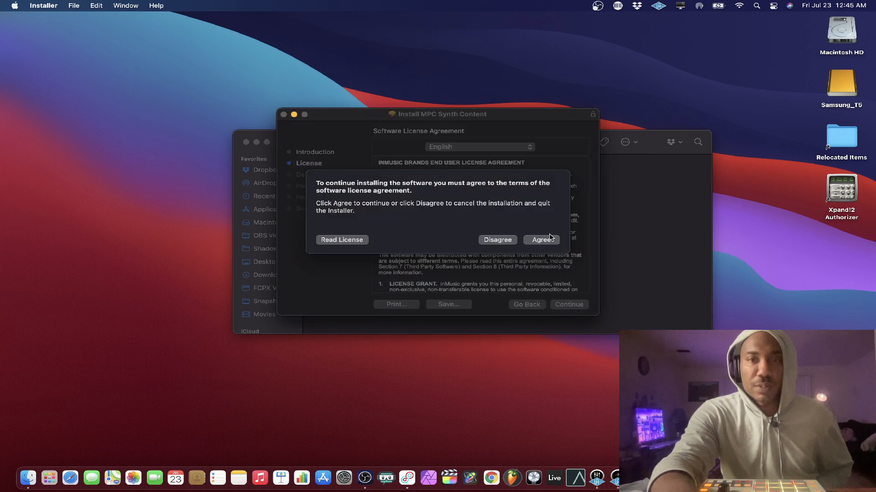
{"action": "left_click", "coordinate": [539, 240]}
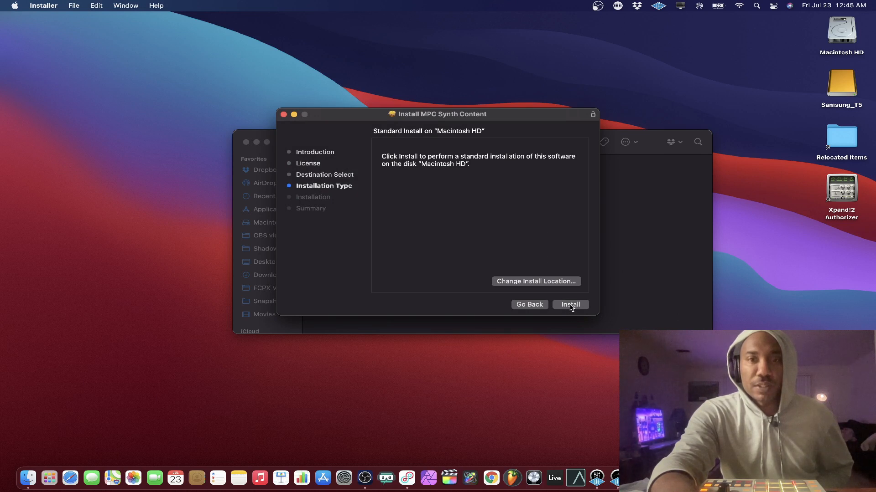
{"action": "left_click", "coordinate": [569, 304]}
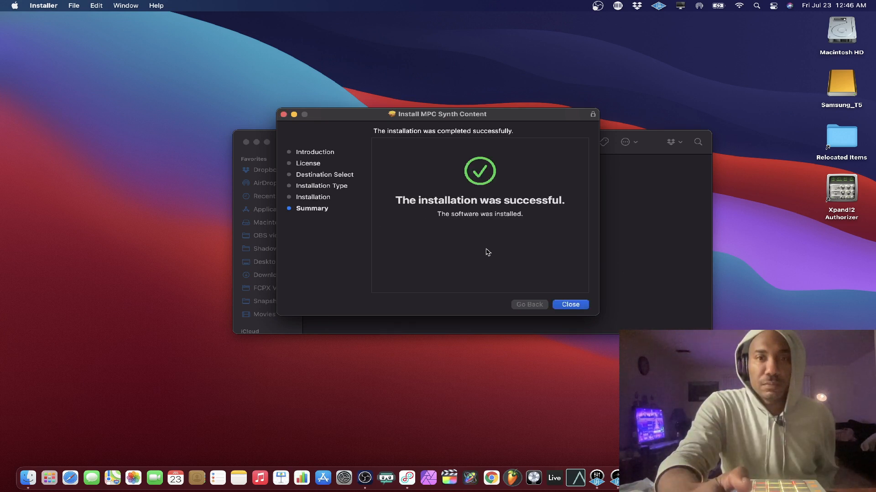
{"action": "mouse_move", "coordinate": [519, 310]}
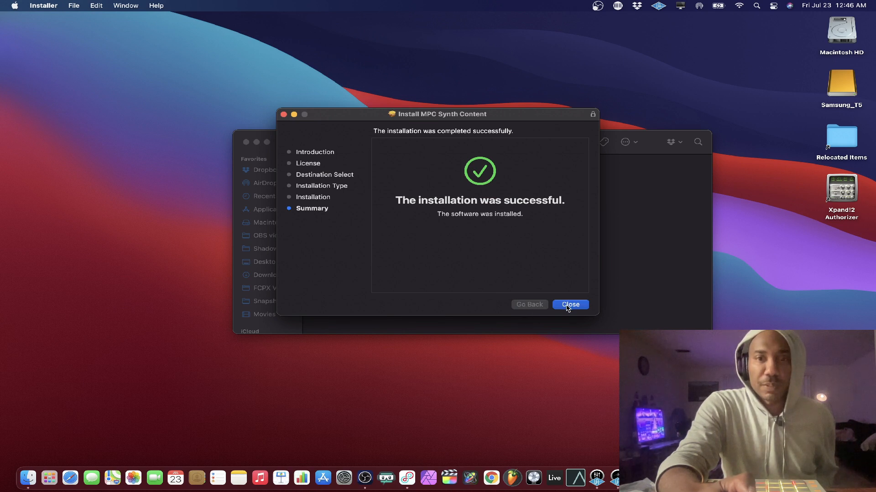
Step: Close the synth content installer, allow Downloads access and move its package to Trash
{"action": "left_click", "coordinate": [569, 304]}
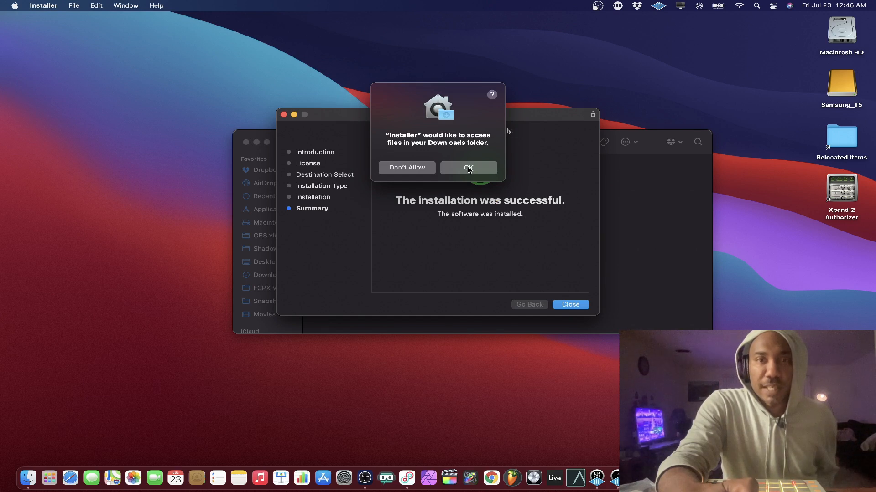
{"action": "left_click", "coordinate": [467, 168]}
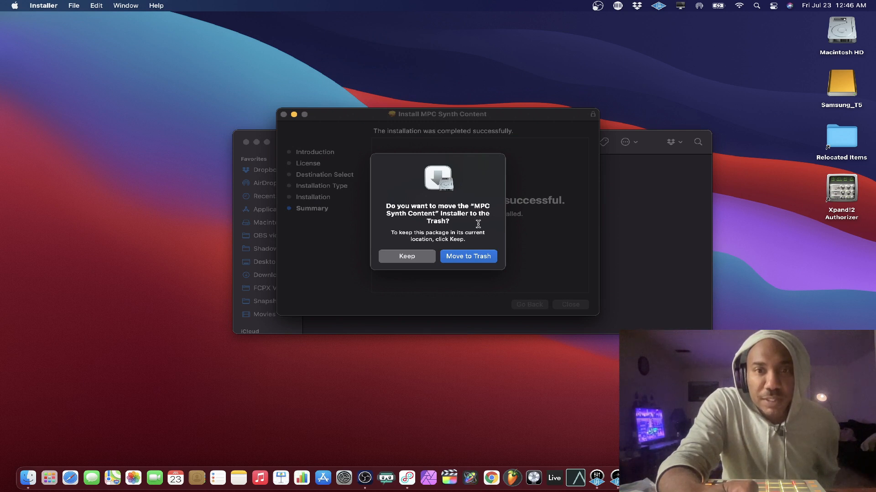
{"action": "left_click", "coordinate": [407, 256]}
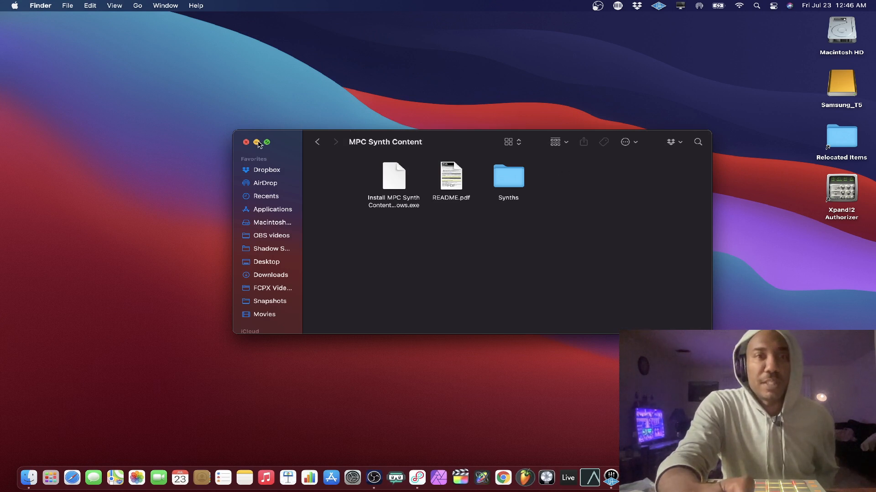
Step: Close the Synth Content folder and browse Launchpad for the MPC app
{"action": "left_click", "coordinate": [246, 143]}
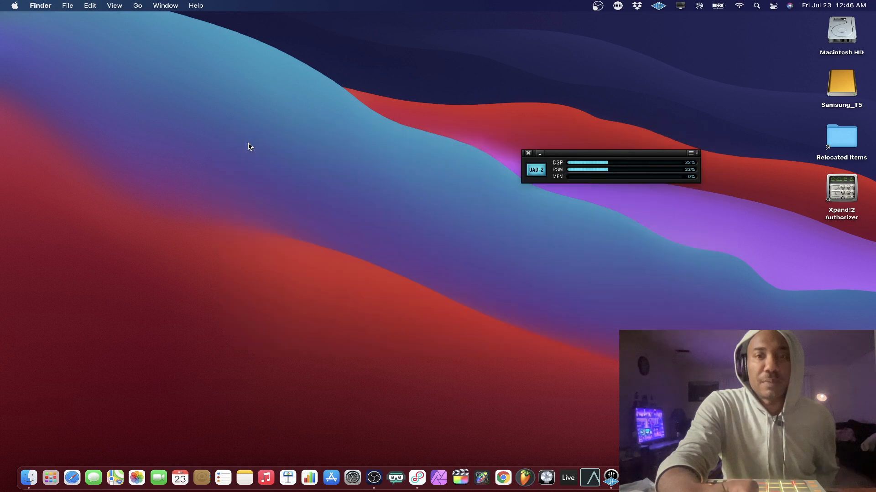
{"action": "mouse_move", "coordinate": [315, 420]}
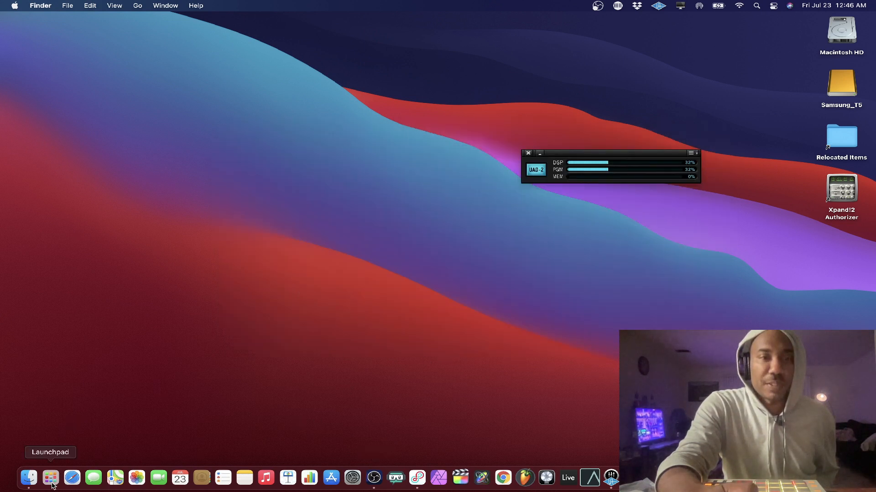
{"action": "left_click", "coordinate": [50, 476]}
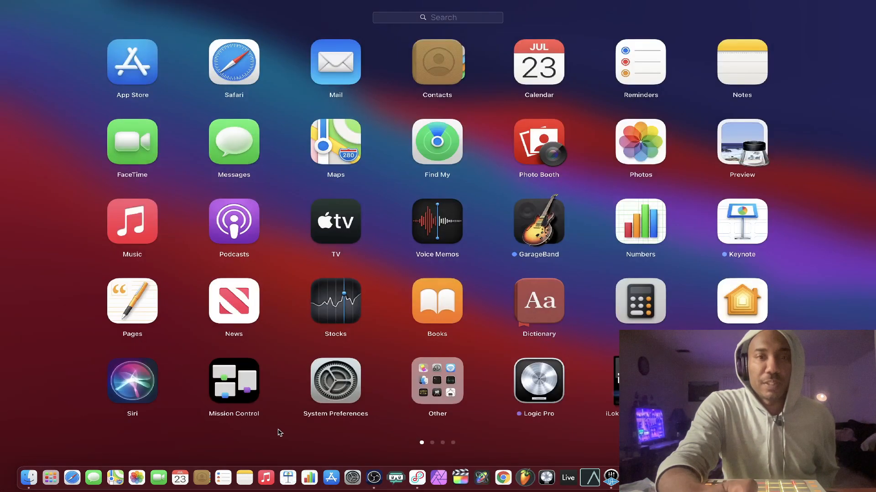
{"action": "scroll", "scroll_direction": "left", "scroll_amount": 3}
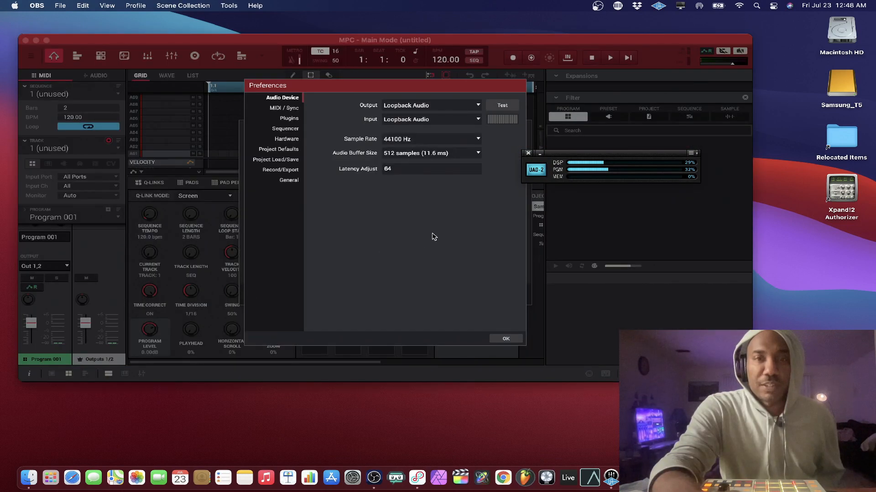
{"action": "mouse_move", "coordinate": [485, 268]}
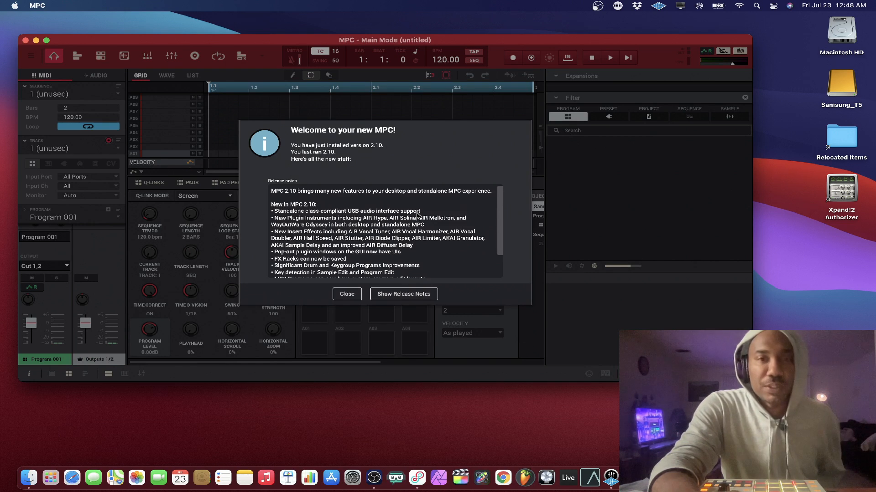
Step: Scroll the version 2.10 release notes and close the welcome dialog
{"action": "scroll", "scroll_direction": "down", "scroll_amount": 3}
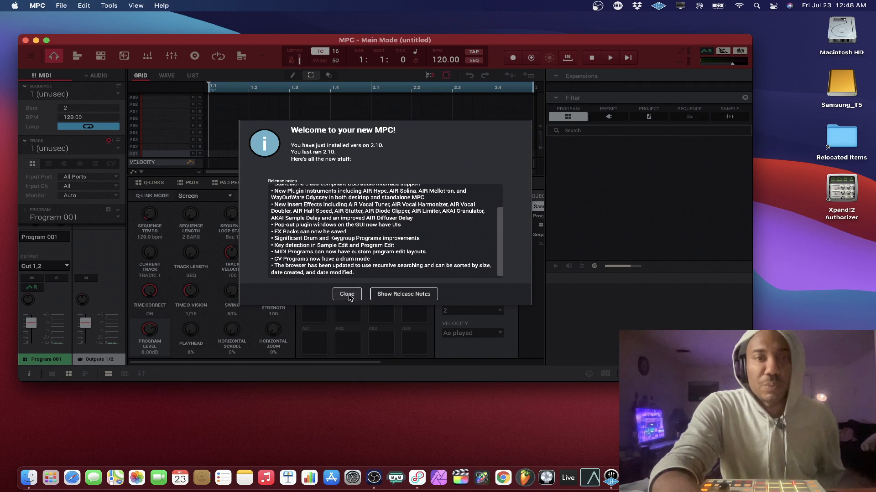
{"action": "left_click", "coordinate": [346, 295]}
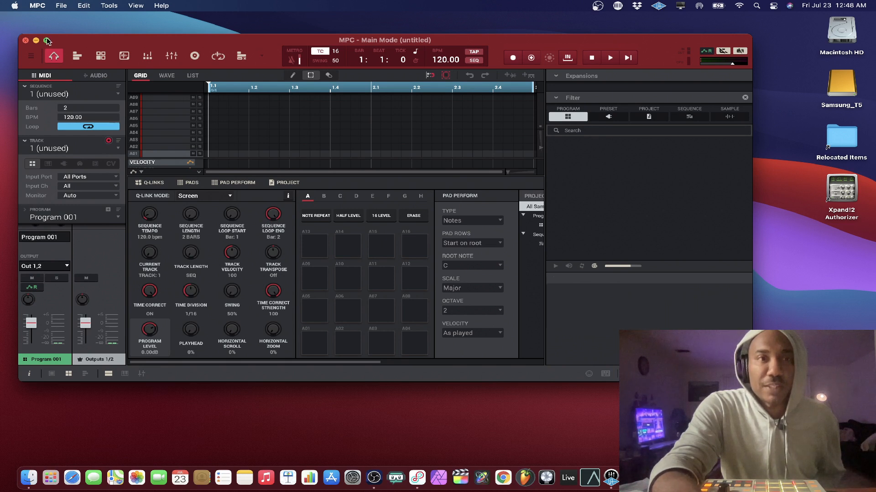
{"action": "left_click", "coordinate": [47, 39]}
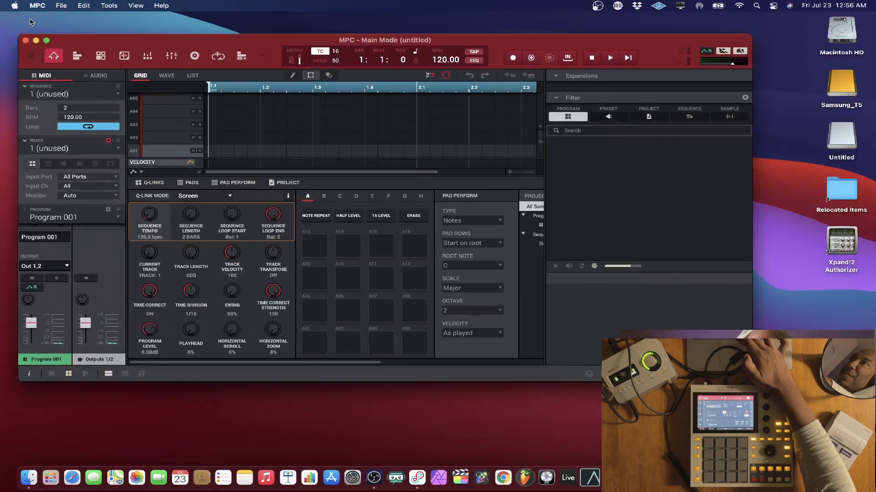
Step: Open Preferences… from the MPC application menu to reach Audio Device settings
{"action": "left_click", "coordinate": [549, 57]}
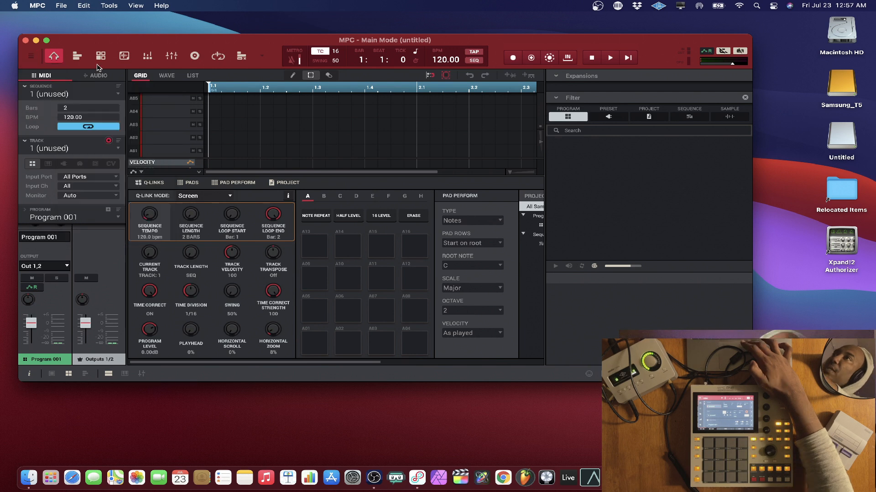
{"action": "left_click", "coordinate": [37, 6]}
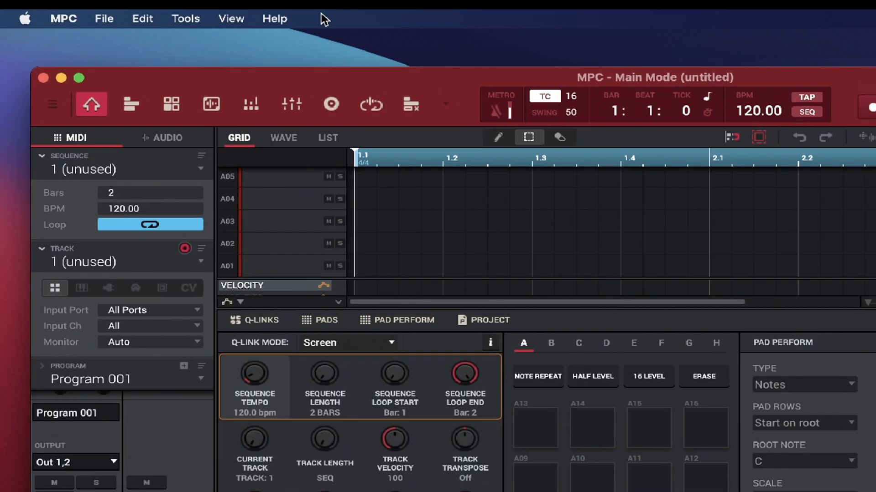
{"action": "mouse_move", "coordinate": [80, 117]}
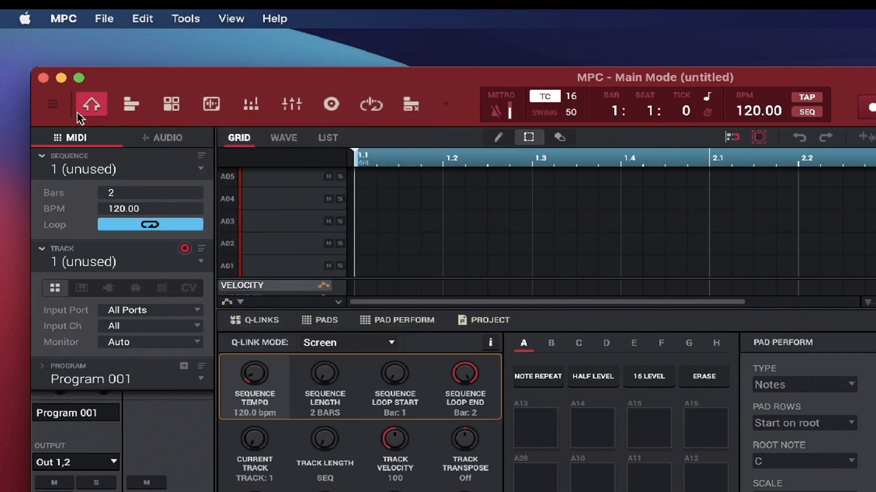
{"action": "left_click", "coordinate": [52, 104]}
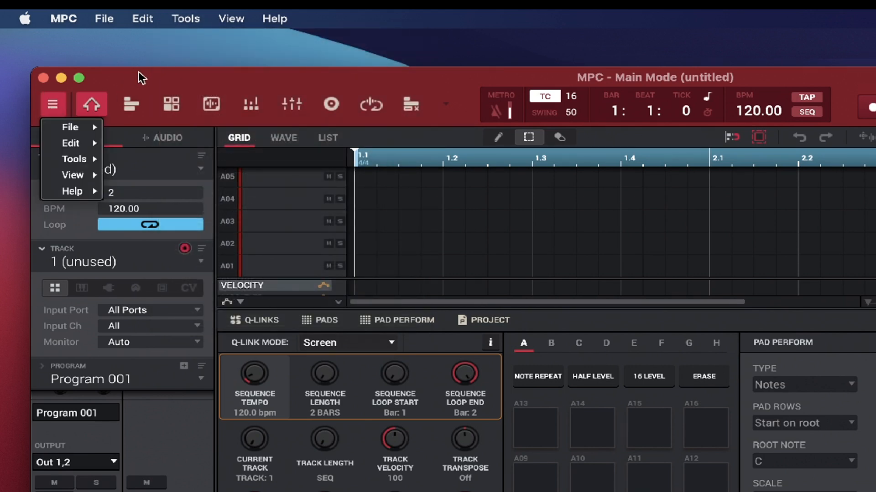
{"action": "left_click", "coordinate": [63, 18]}
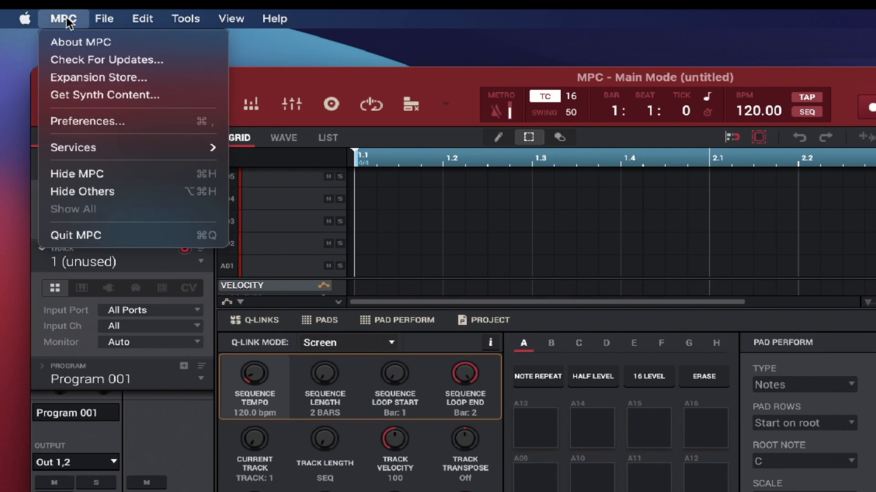
{"action": "left_click", "coordinate": [88, 121]}
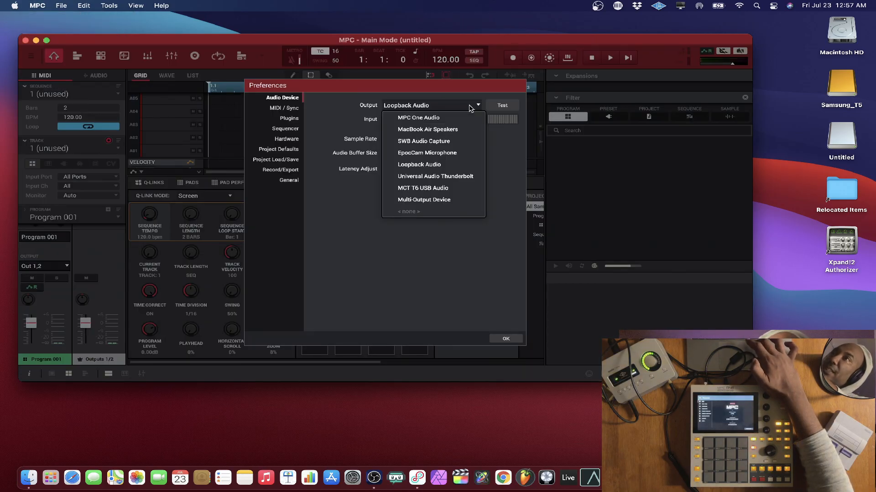
{"action": "mouse_move", "coordinate": [461, 140]}
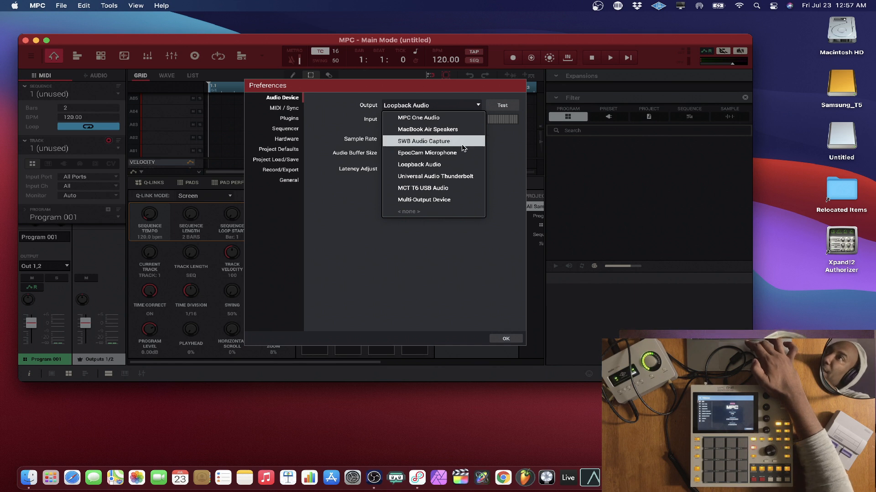
Step: Set both audio output and audio input to MPC One Audio in Preferences
{"action": "left_click", "coordinate": [418, 118]}
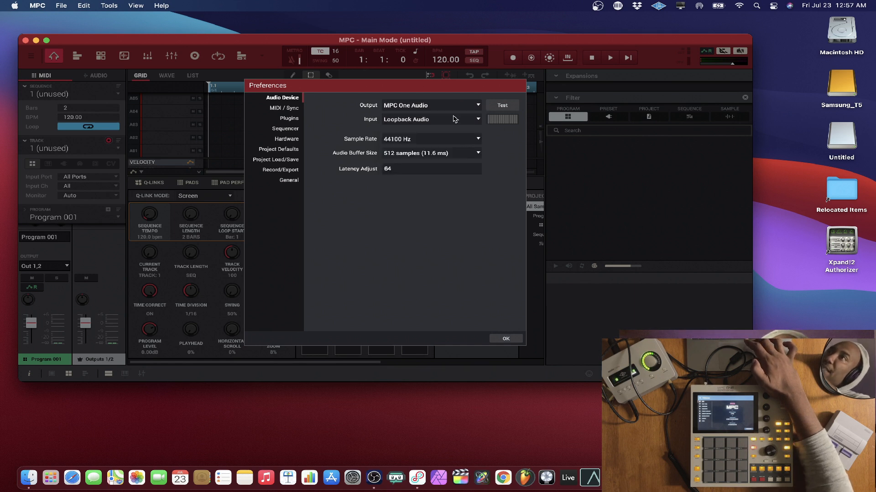
{"action": "left_click", "coordinate": [429, 119]}
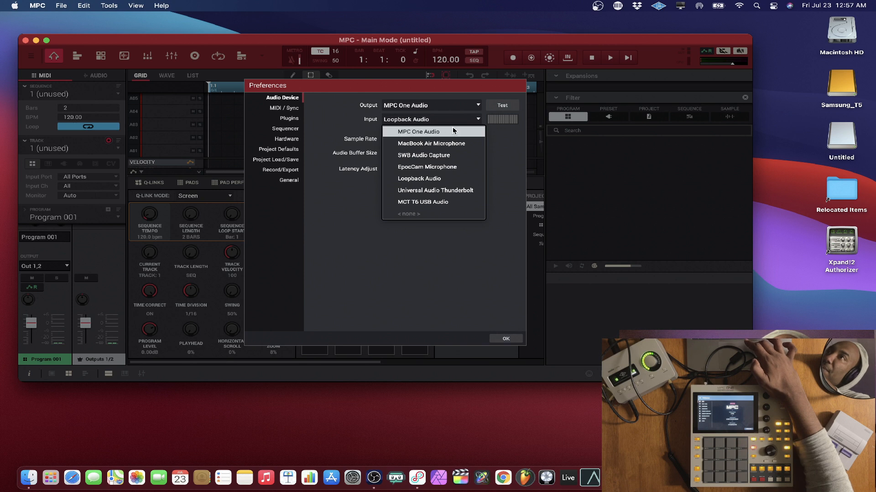
{"action": "left_click", "coordinate": [417, 131]}
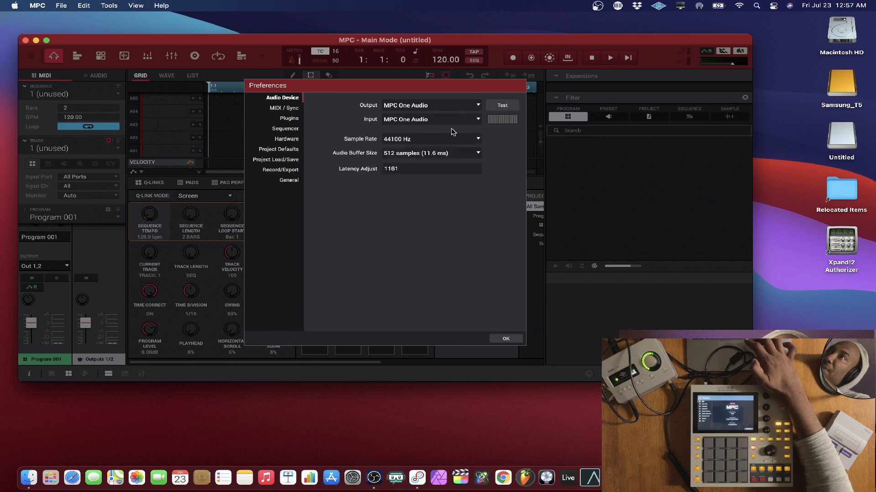
{"action": "mouse_move", "coordinate": [398, 384]}
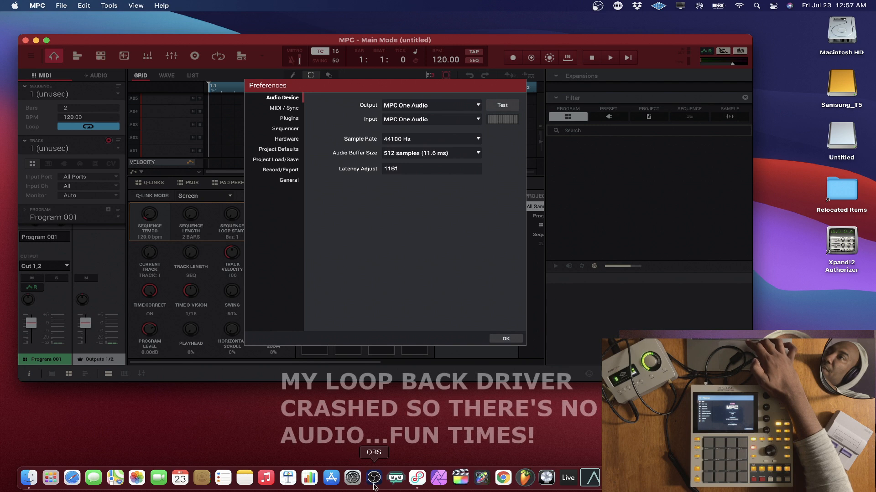
{"action": "mouse_move", "coordinate": [352, 478]}
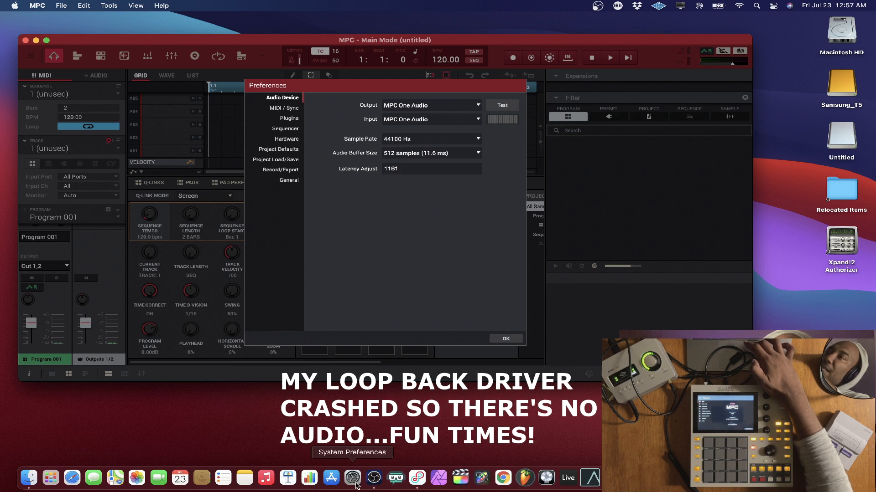
Step: Confirm Preferences with OK and return to Main Mode showing the TubeSynth program on Track 01
{"action": "left_click", "coordinate": [504, 338]}
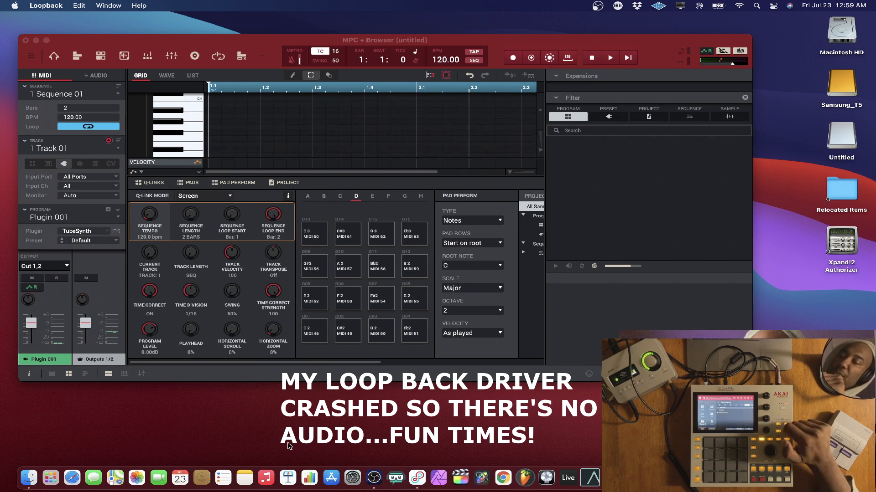
{"action": "left_click", "coordinate": [54, 56]}
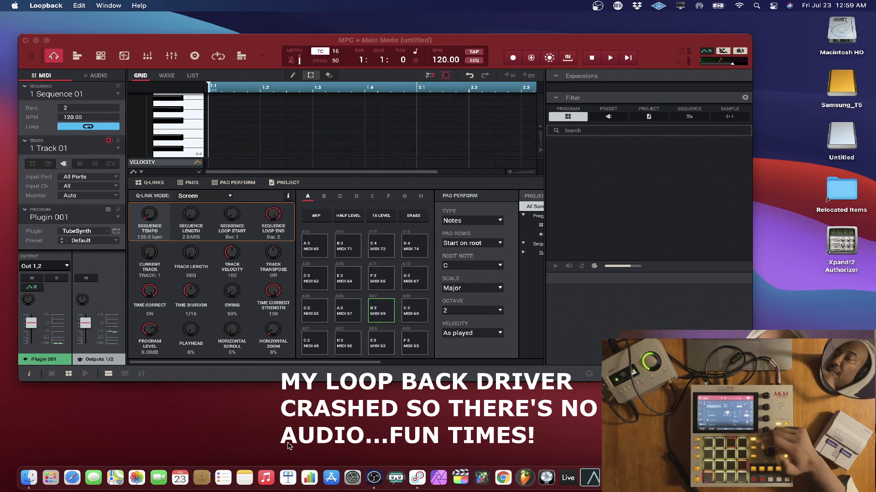